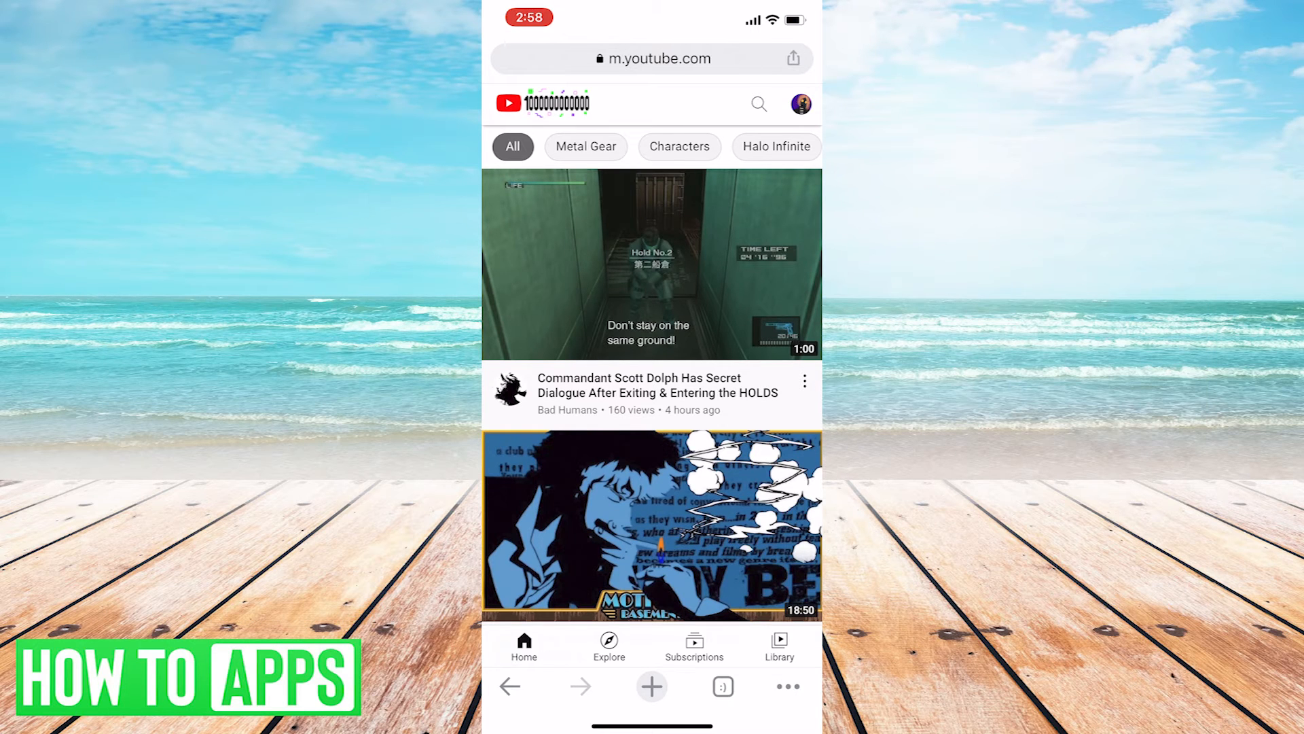
Step: Open Chrome's ••• menu and scroll down to reveal Request Desktop Site
left_click(788, 687)
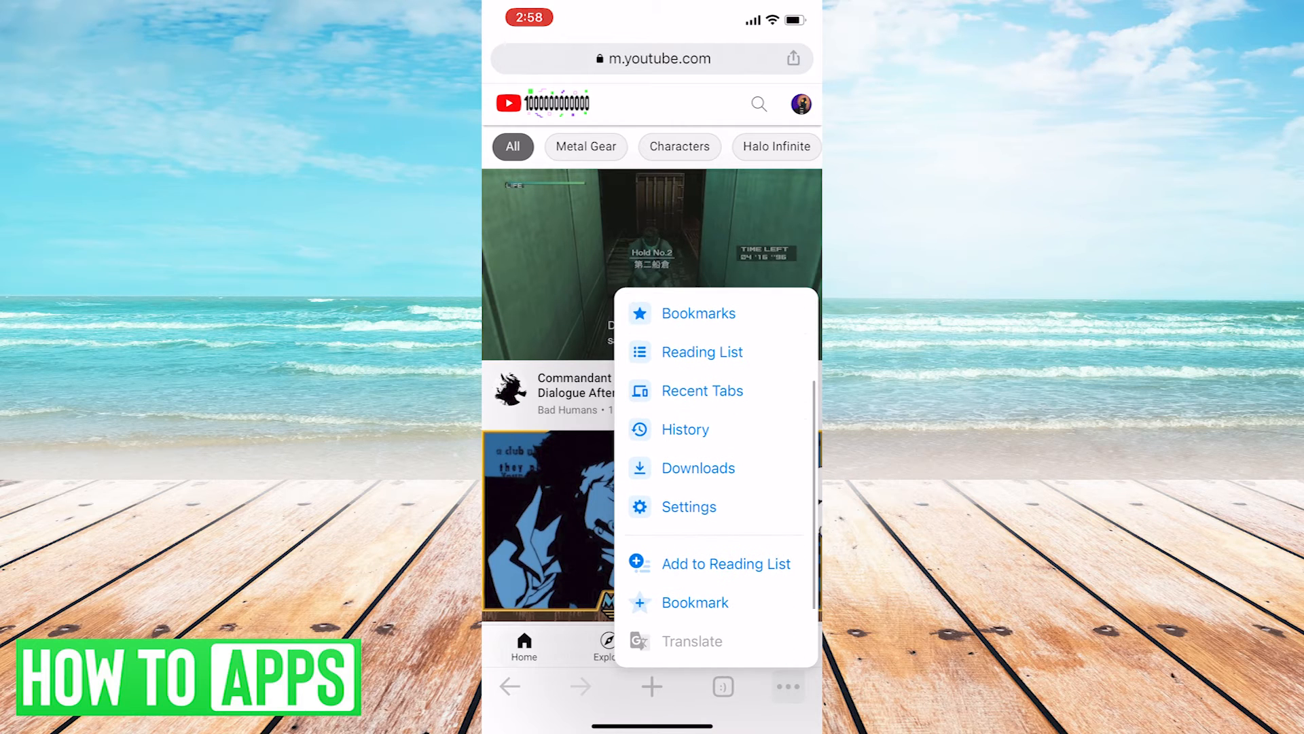
scroll("down", 3)
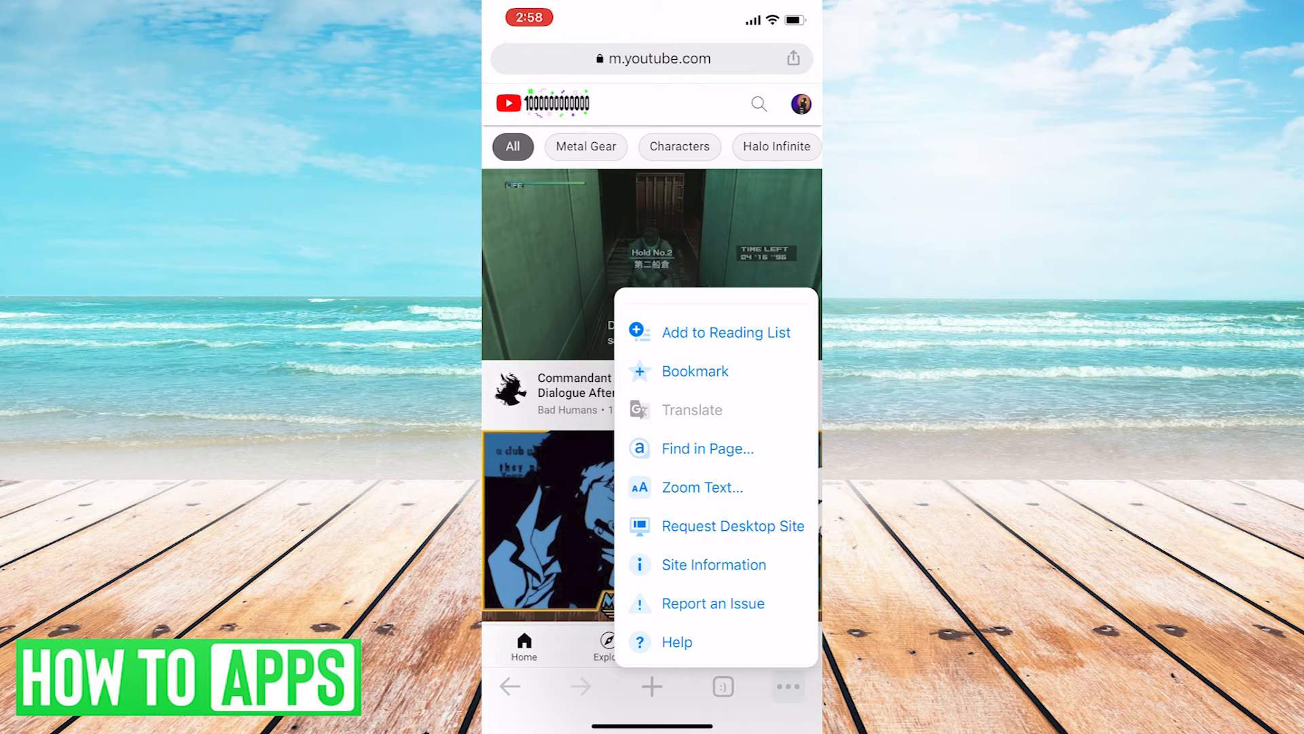
Step: Request the desktop YouTube site, then open the account menu from the profile picture
left_click(733, 526)
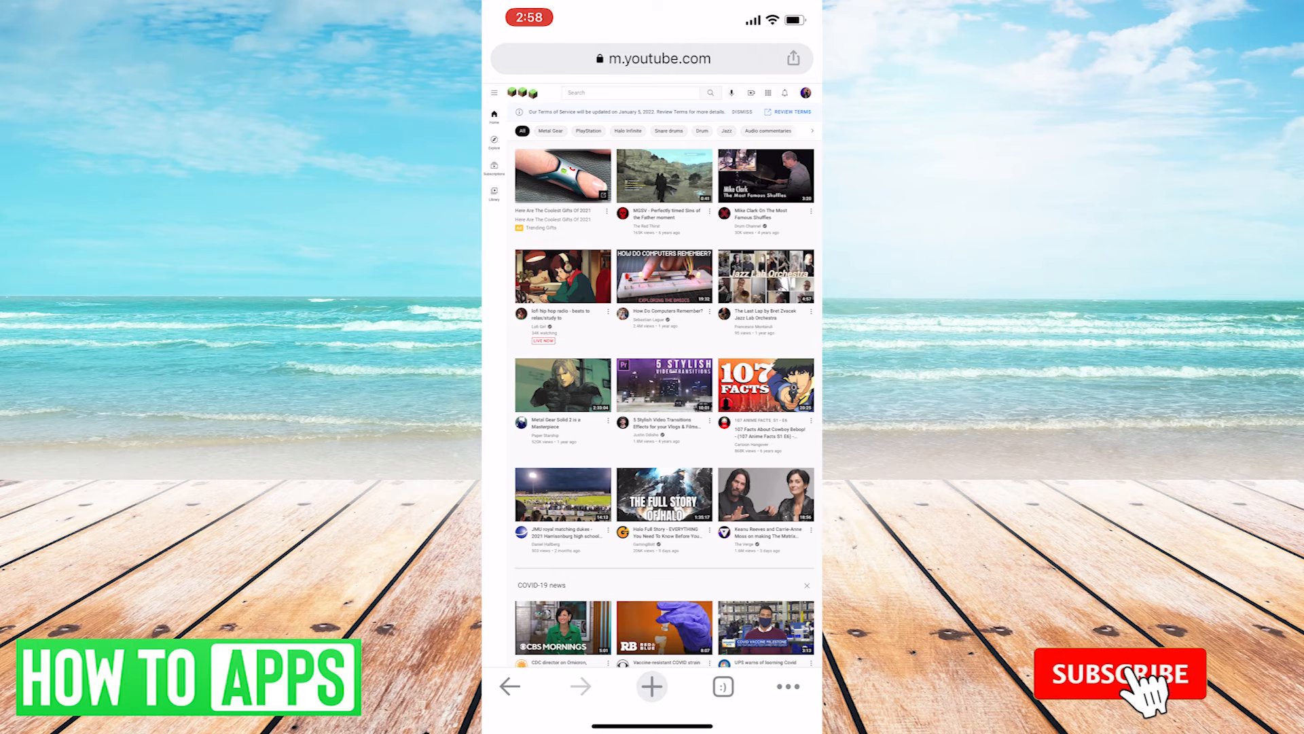
left_click(1115, 675)
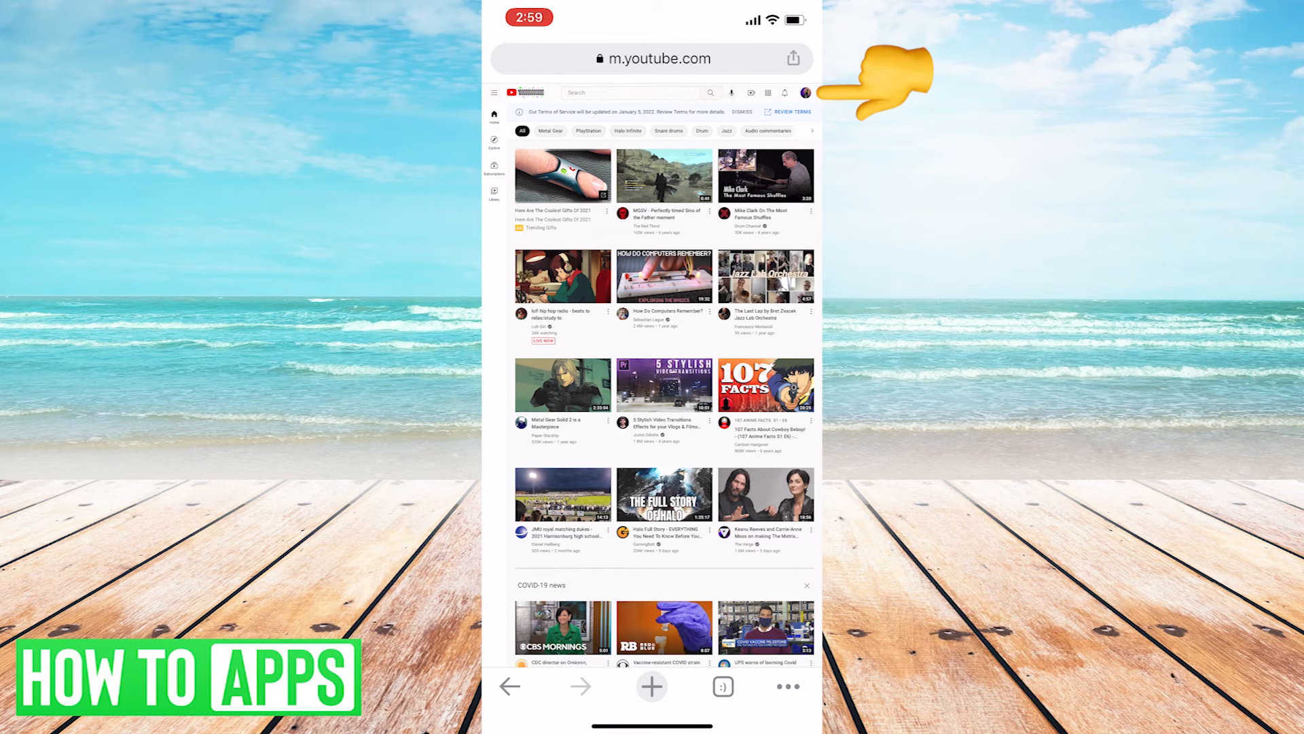
left_click(806, 92)
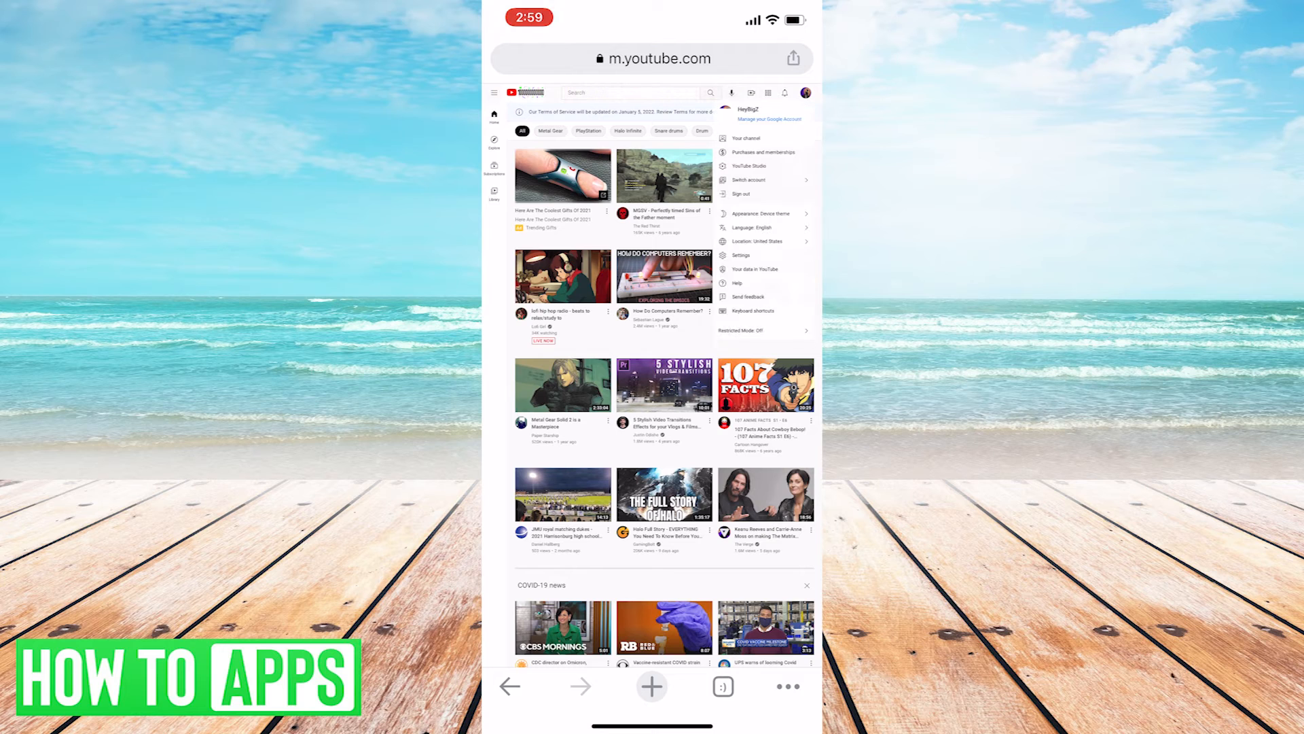